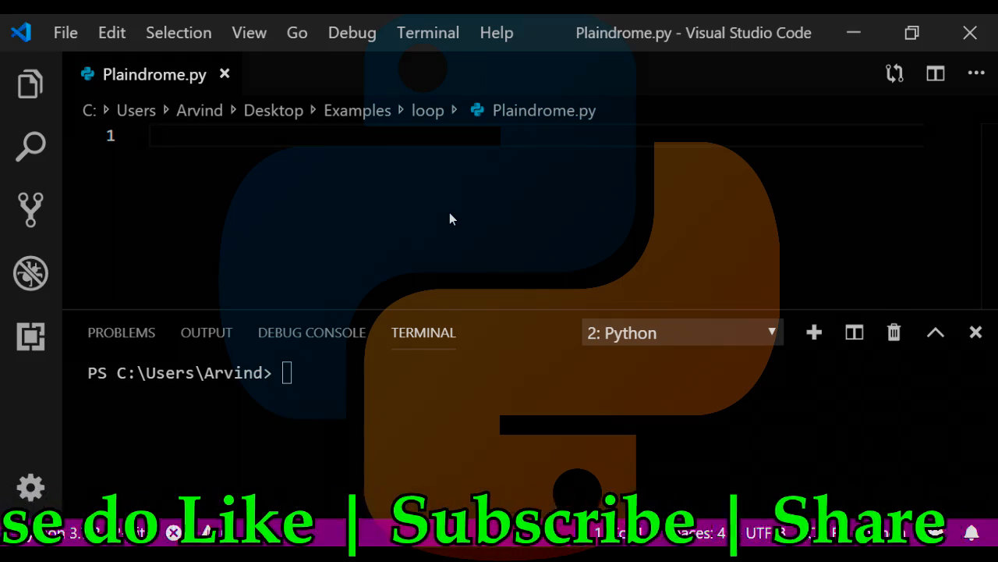
- Write the palindrome checker: read my_input, compare it with my_input[::-1], and print the palindrome or not-palindrome message
text(my_input=input("Enter a w"))
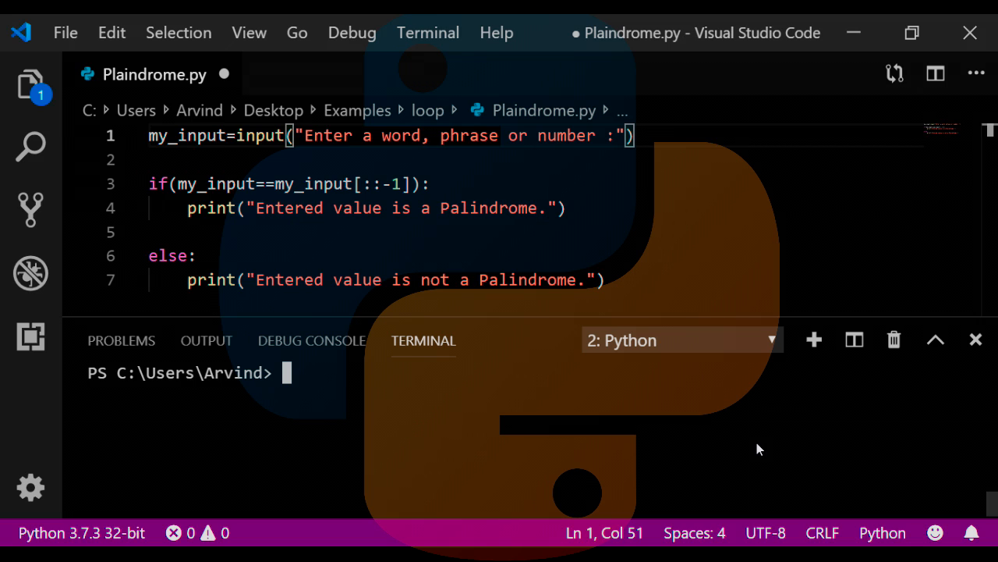
mouse_move(683, 128)
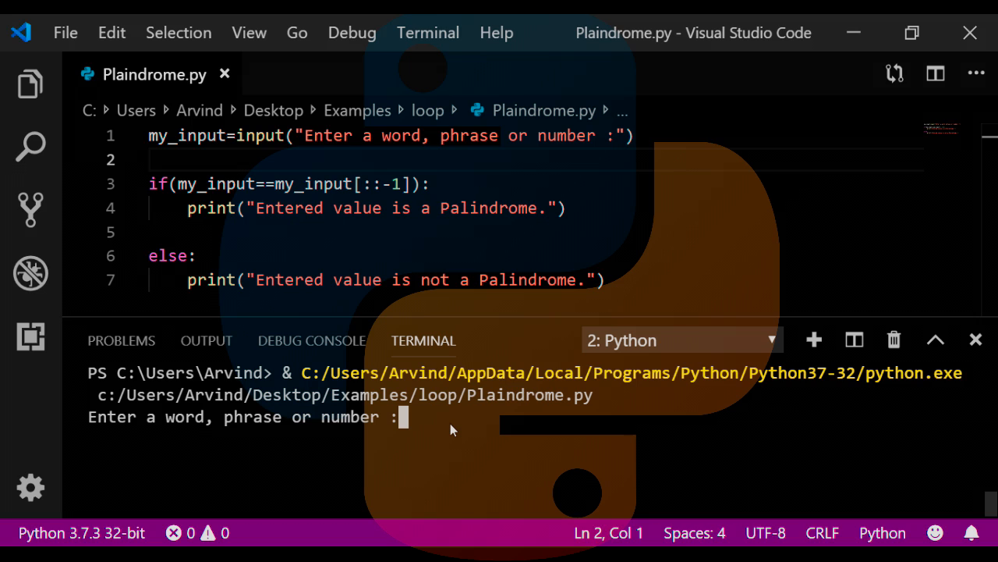
- Run Plaindrome.py in the terminal with wow (palindrome) and weree (not a palindrome)
text(wow)
text(weree)
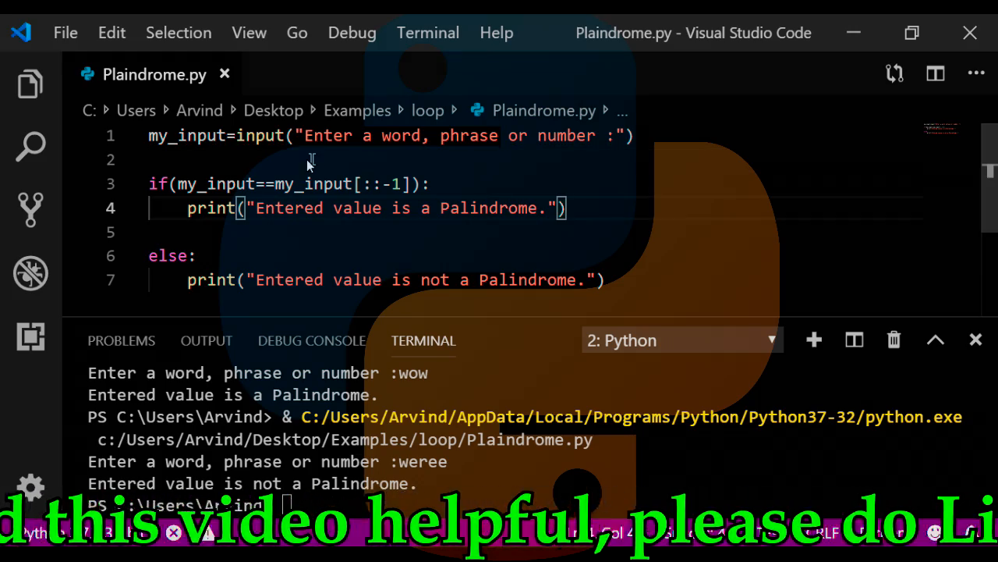
- Highlight my_input, the ::-1 reversing slice, the comparison and the palindrome print call to explain the code
double_click(187, 134)
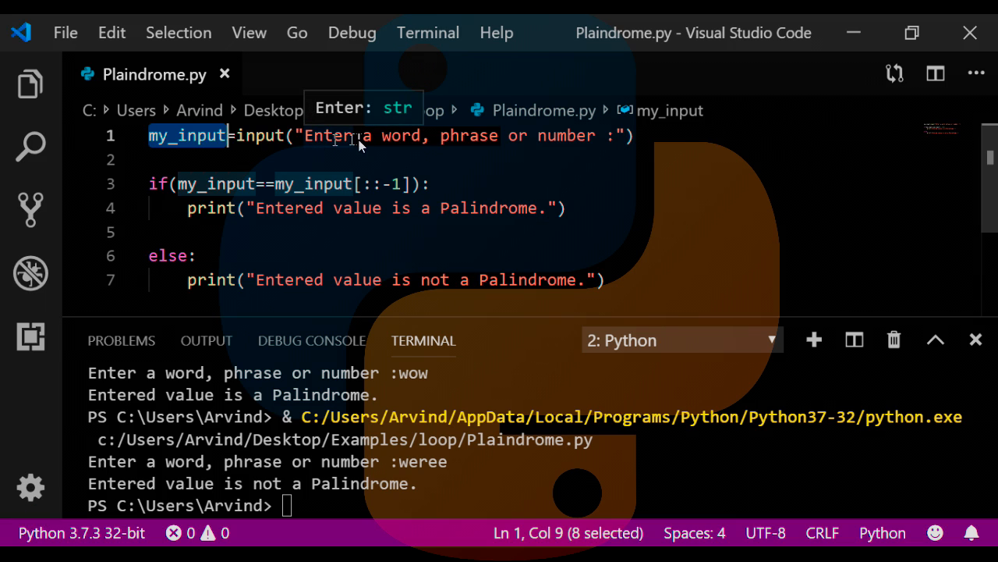
mouse_move(558, 147)
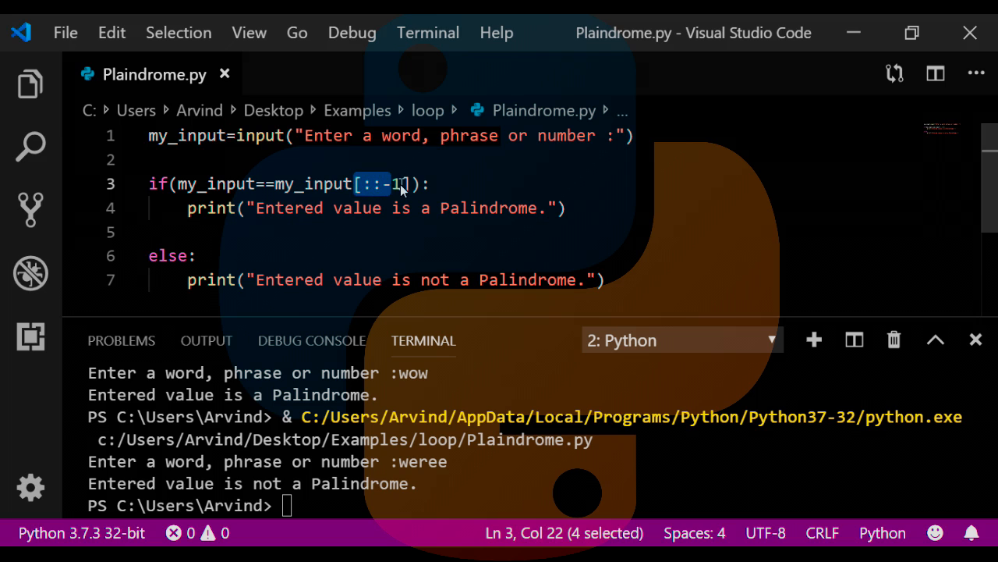
double_click(216, 184)
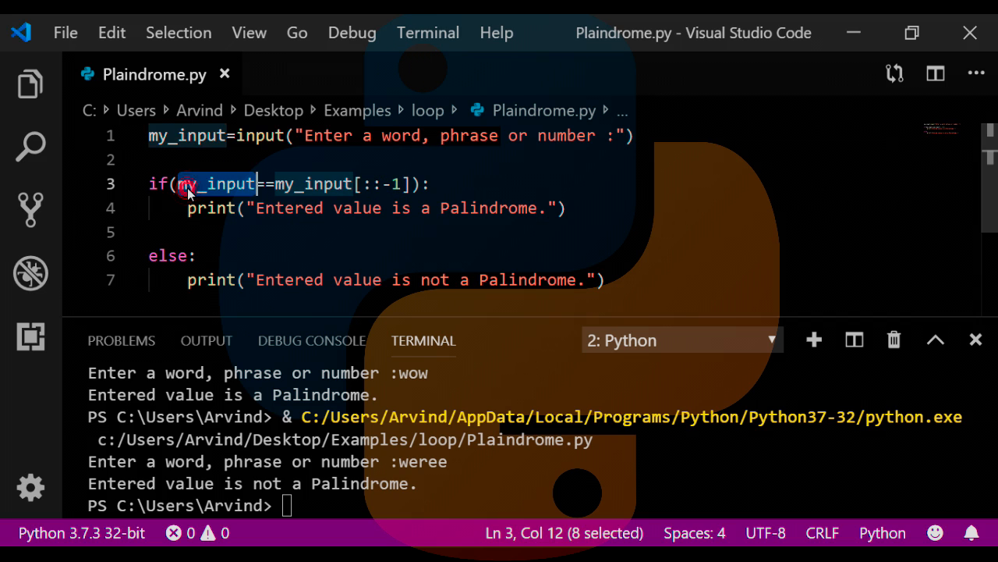
double_click(315, 184)
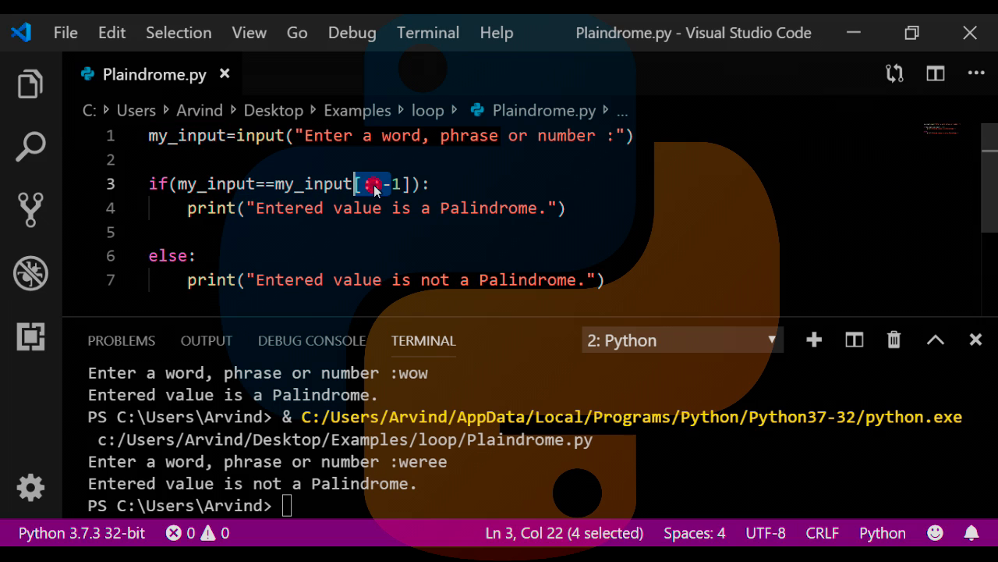
double_click(217, 184)
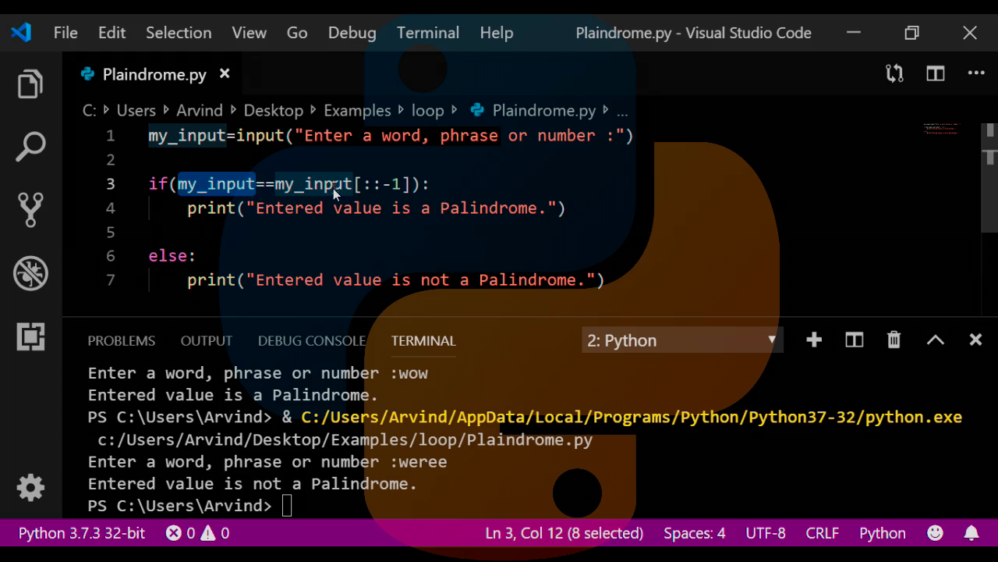
double_click(312, 184)
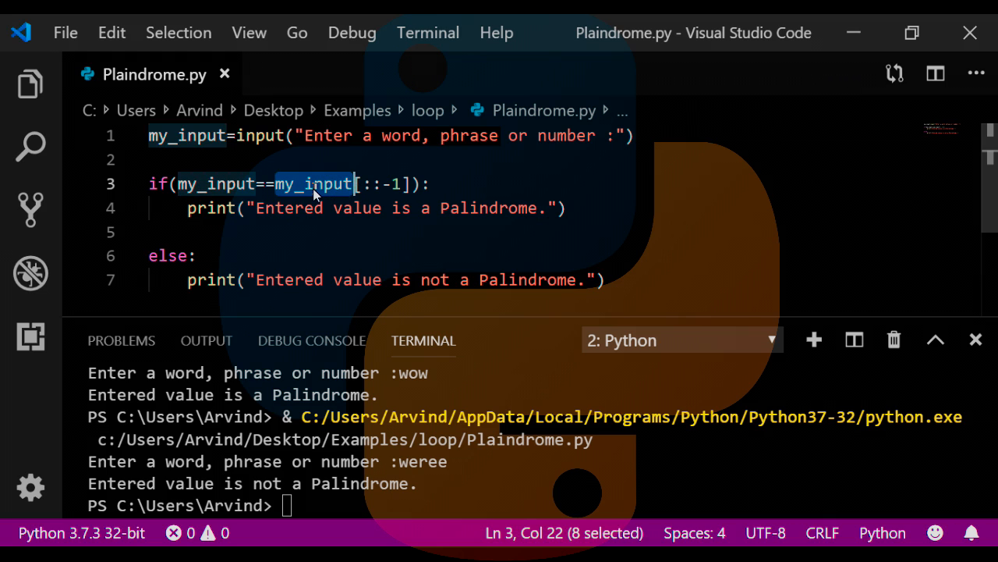
double_click(210, 207)
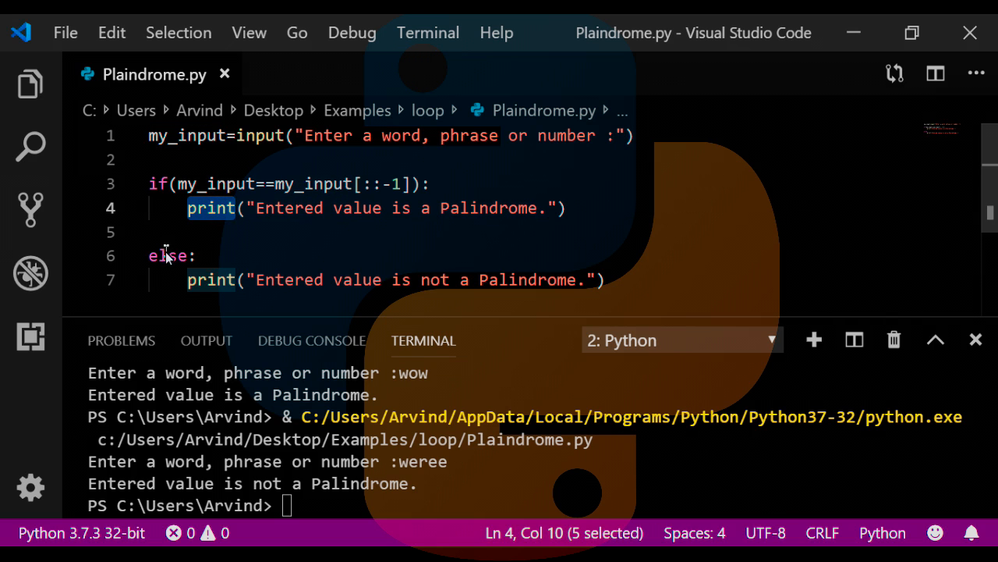
mouse_move(393, 279)
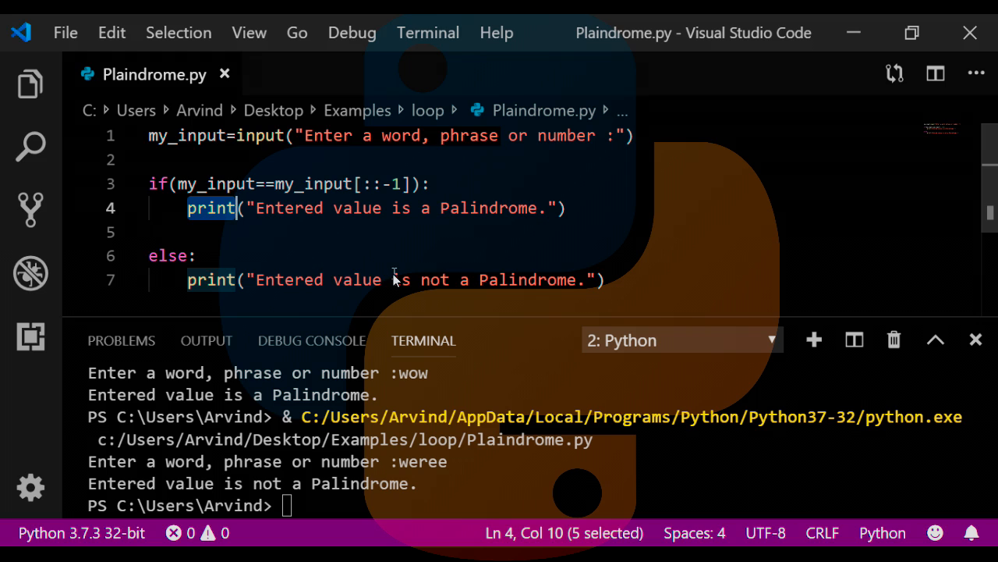
double_click(312, 184)
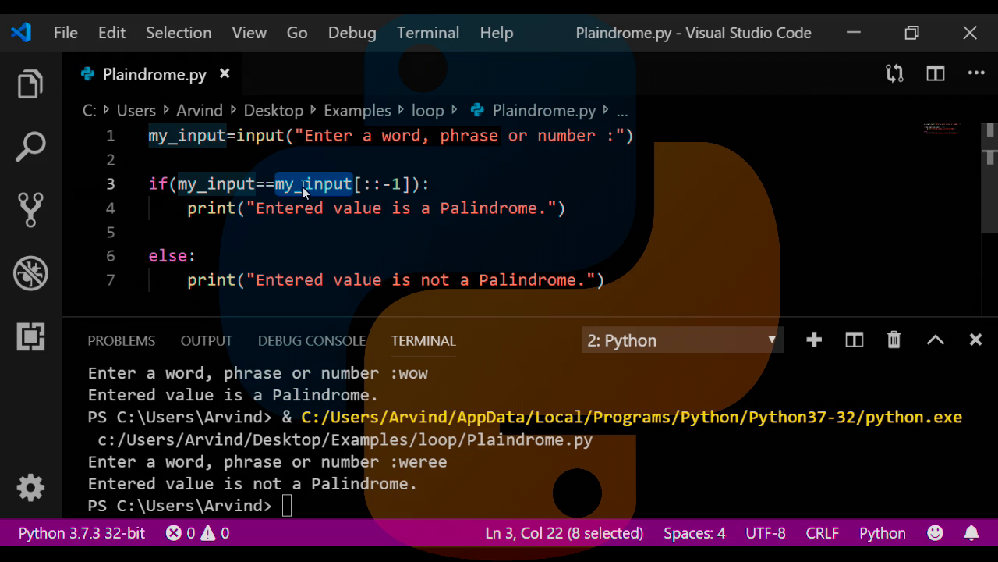
mouse_move(206, 193)
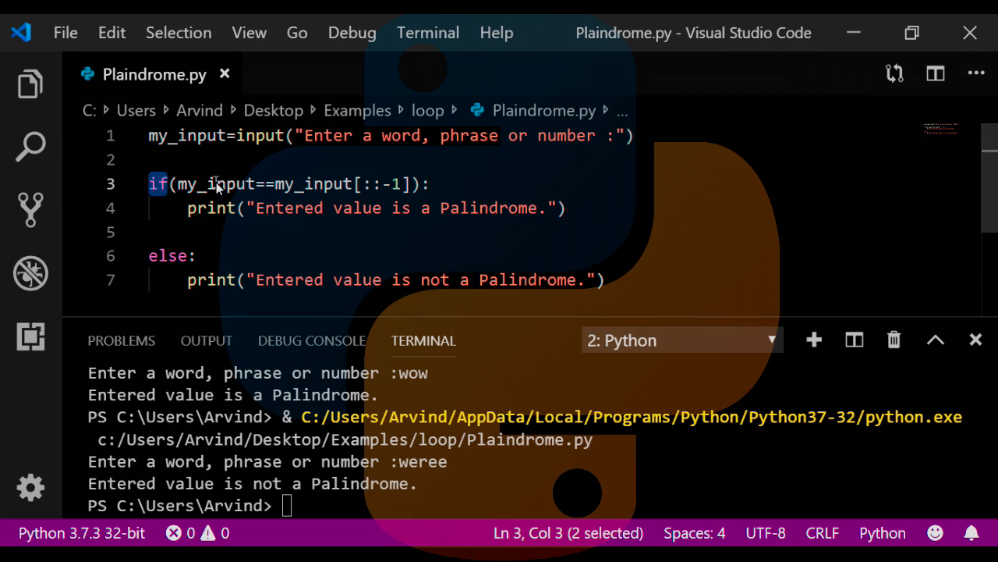
mouse_move(234, 187)
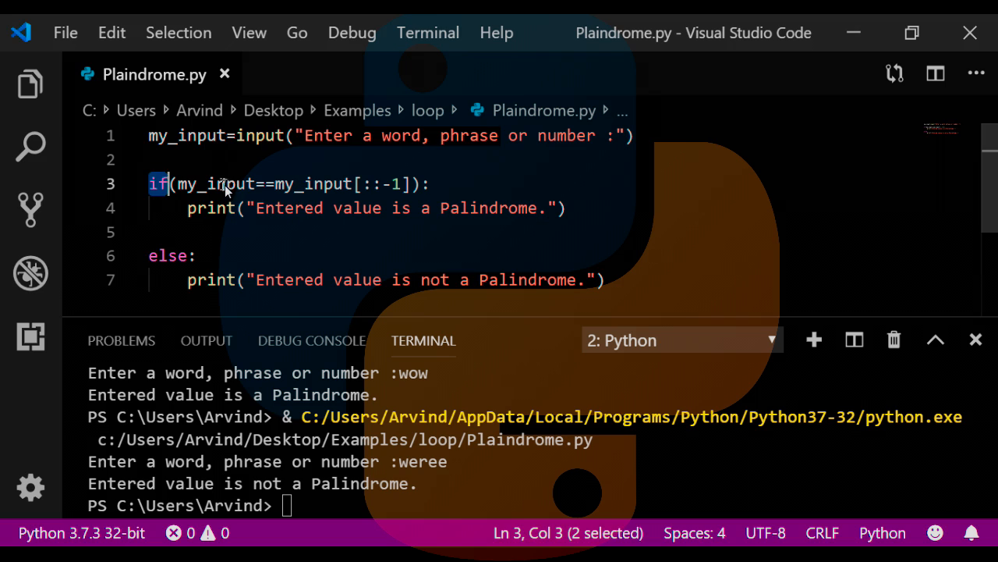
double_click(215, 184)
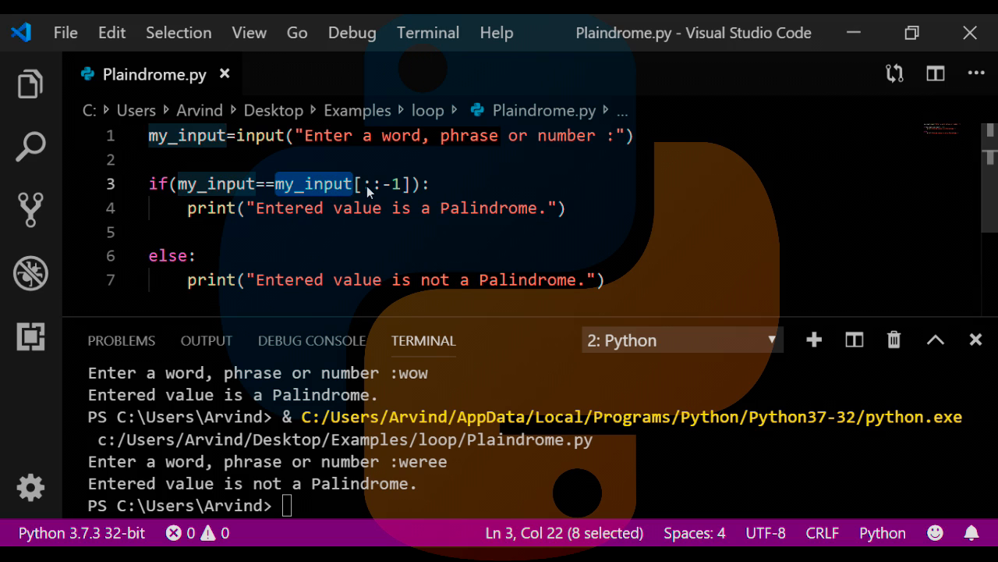
mouse_move(438, 203)
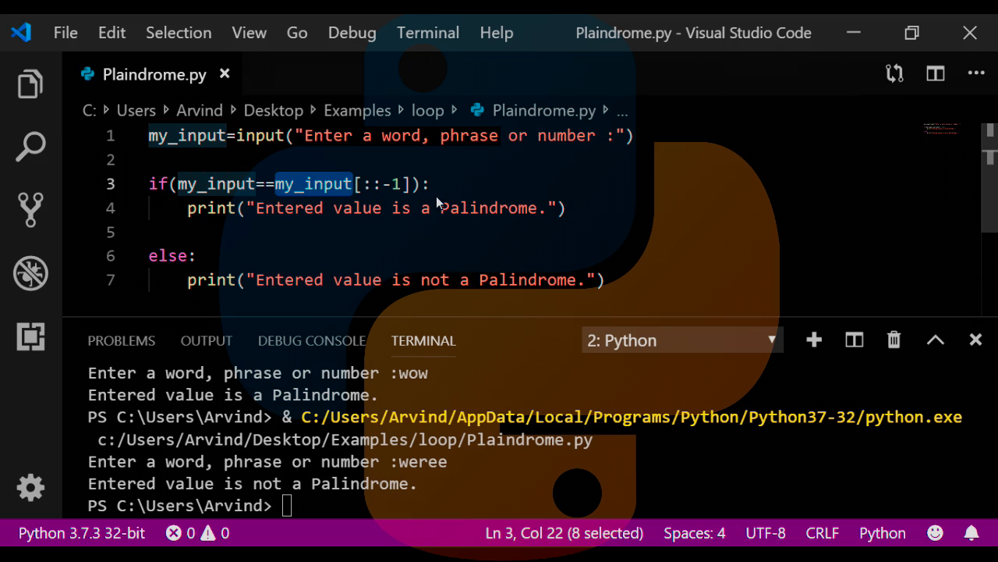
double_click(156, 184)
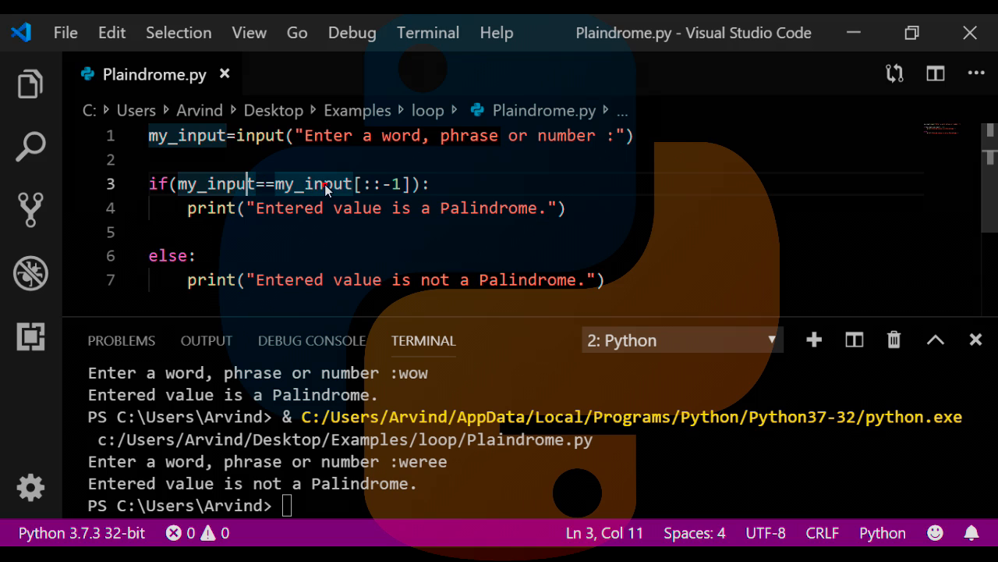
double_click(312, 184)
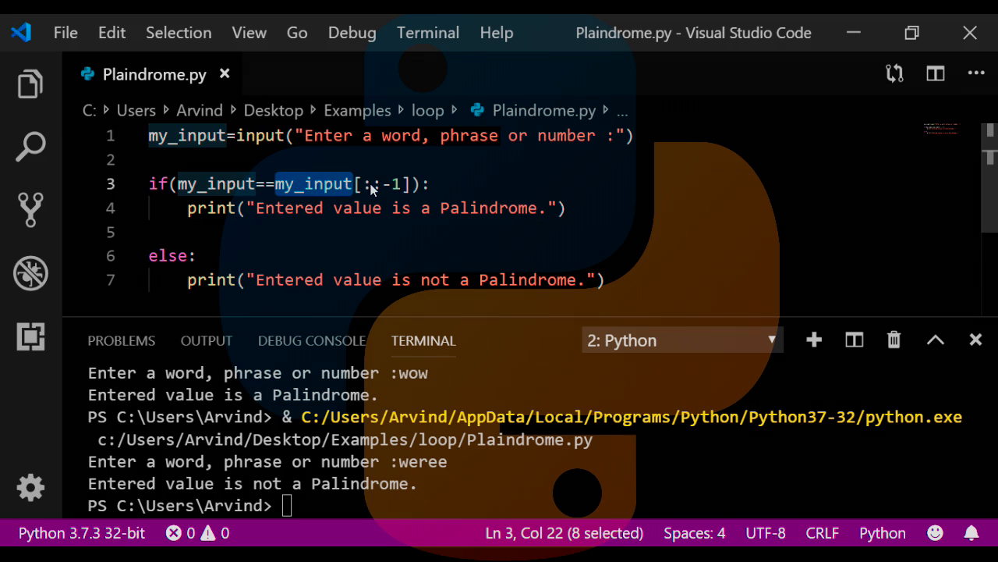
mouse_move(373, 248)
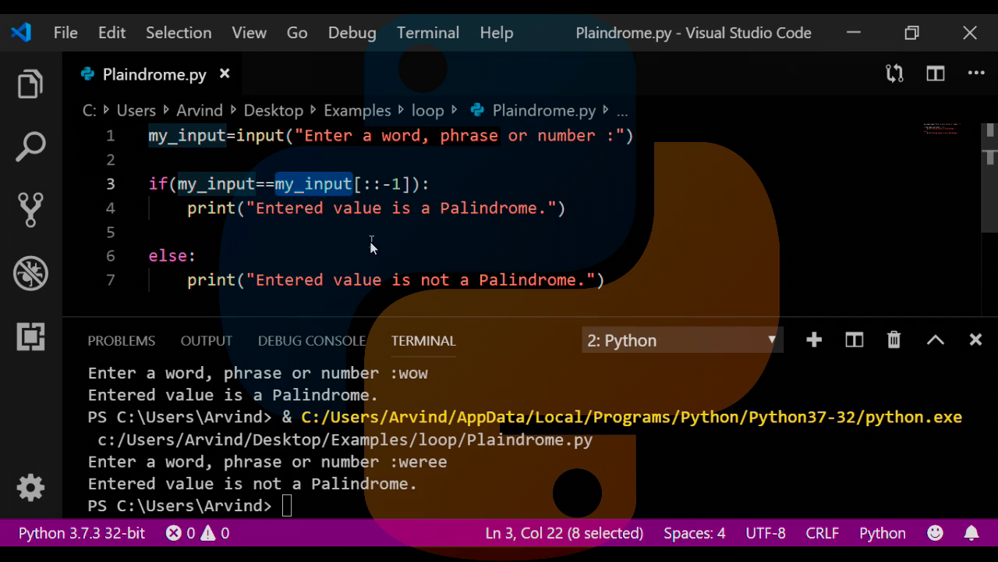
- Run Plaindrome.py in the terminal a third time so it waits for a new input value
right_click(371, 241)
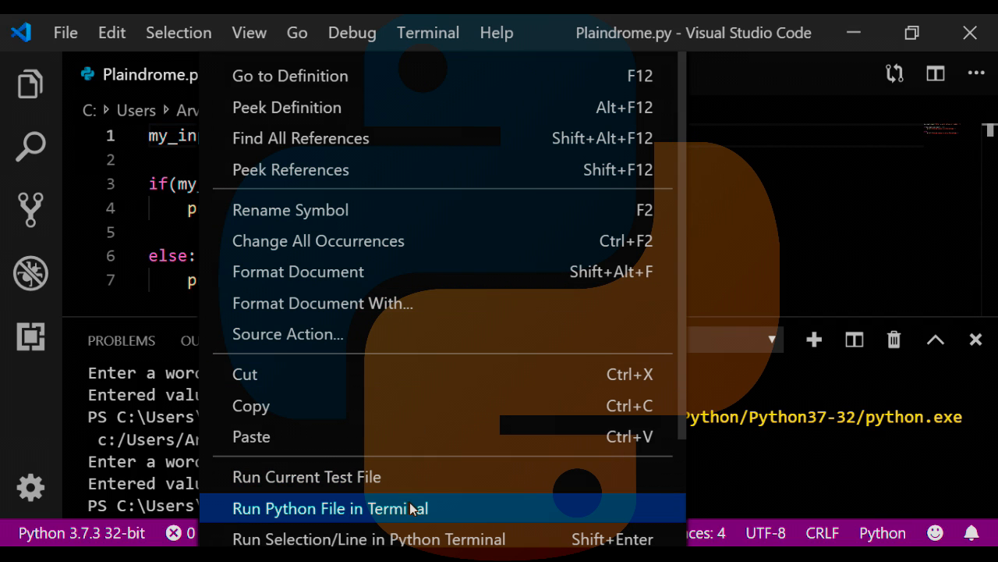
click(331, 508)
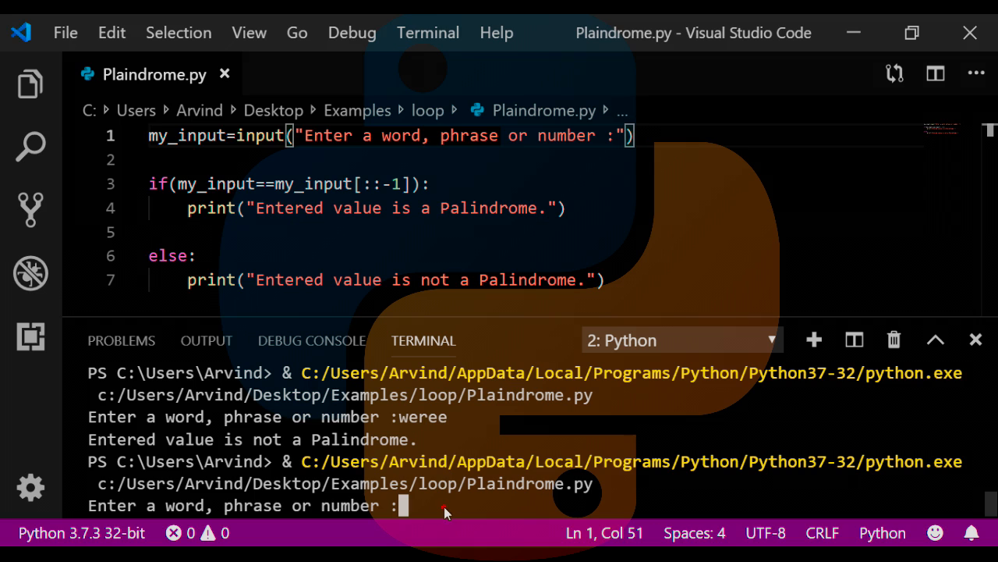